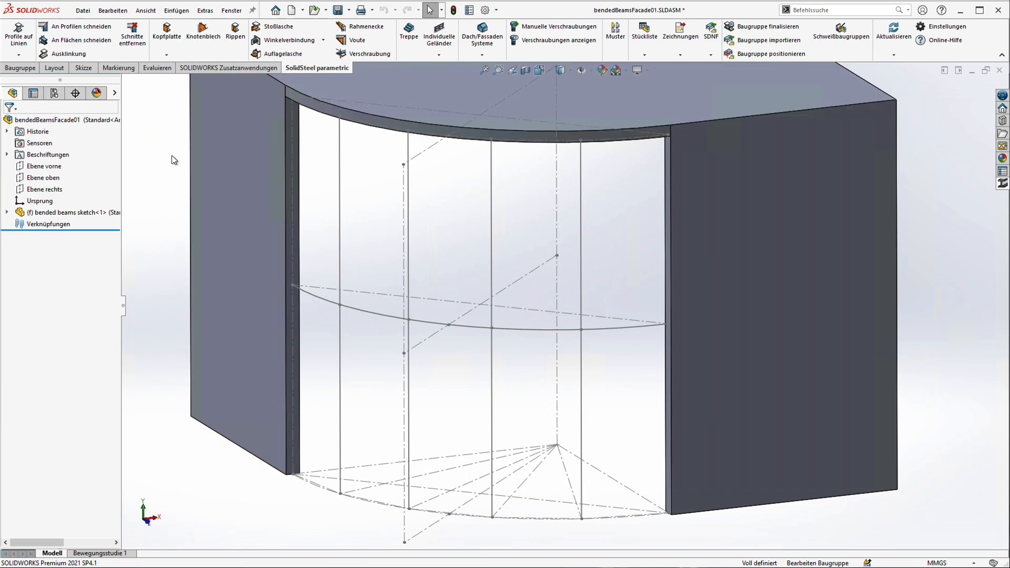
mouse_move(155, 146)
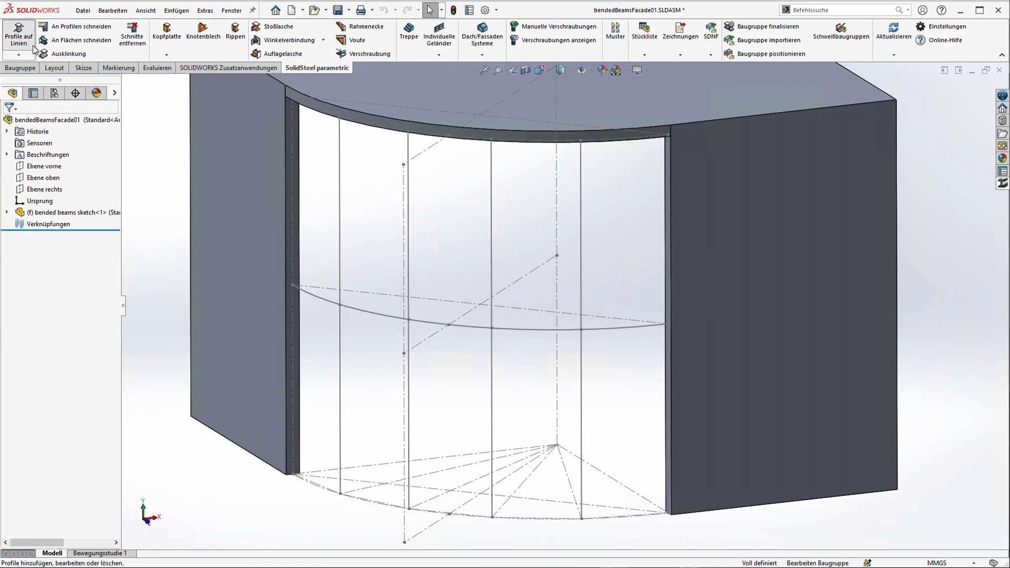
Place DE IPE 240 posts on the selected vertical 3D-sketch lines via Profile auf Linien.
left_click(18, 36)
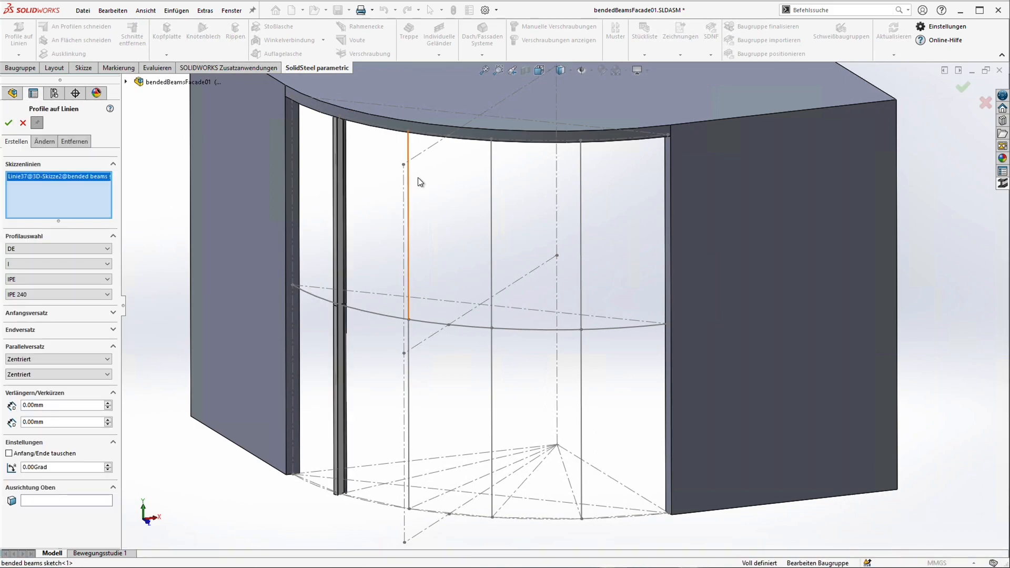
left_click(8, 123)
type("162")
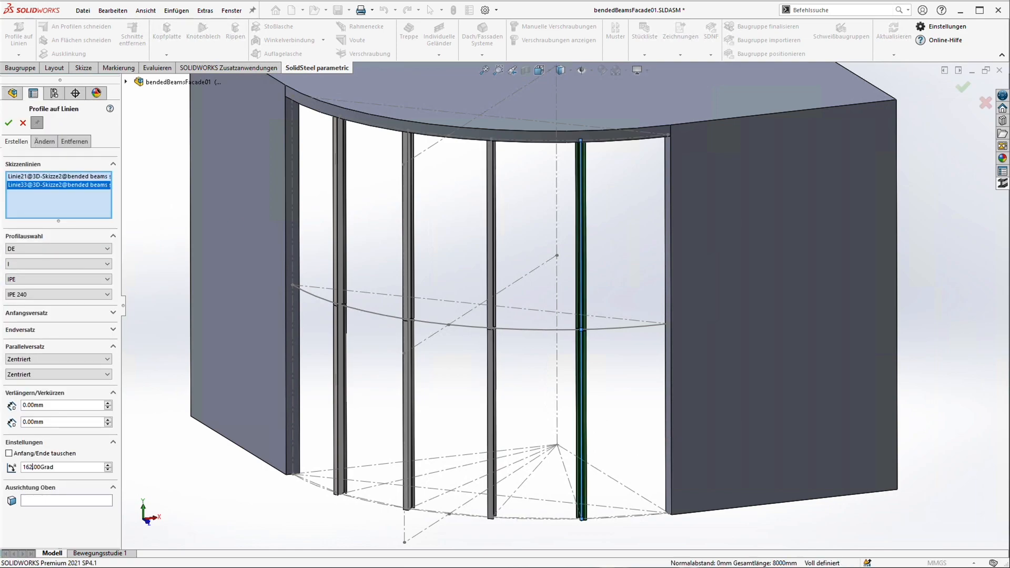
left_click(8, 123)
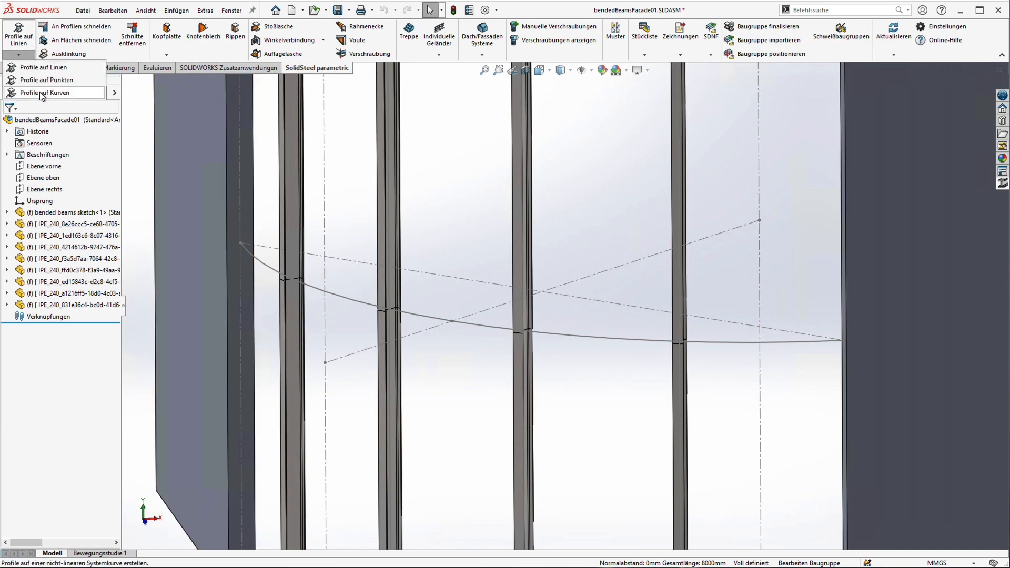
Place two HEB 240 beam sections along the facade arcs via Profile auf Kurven.
left_click(45, 92)
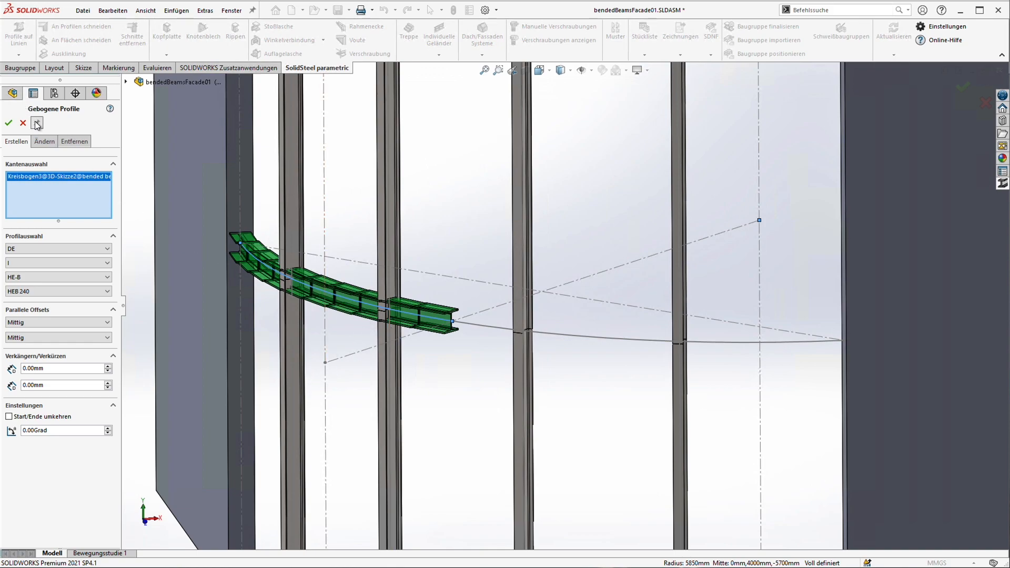
left_click(8, 123)
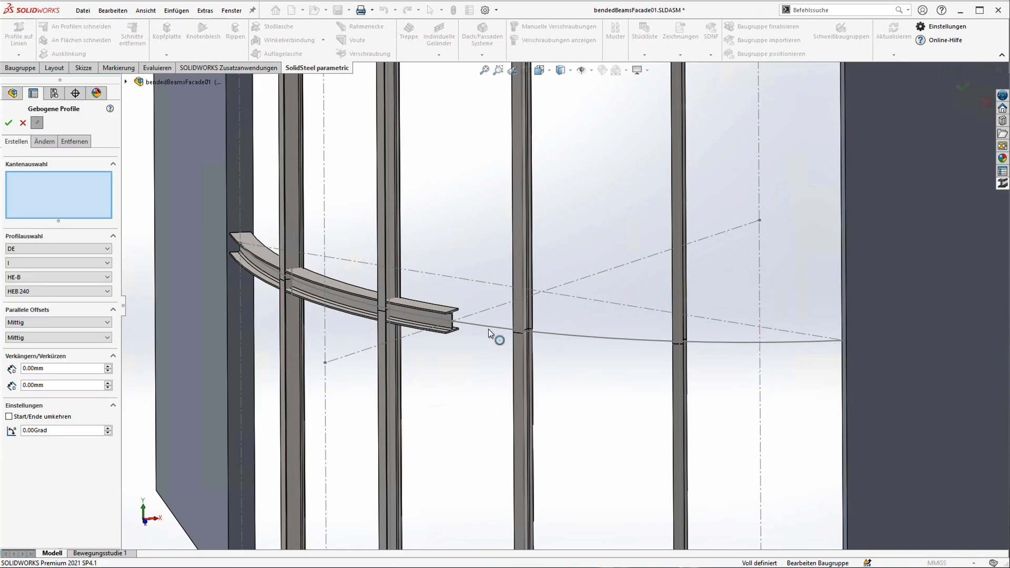
left_click(490, 332)
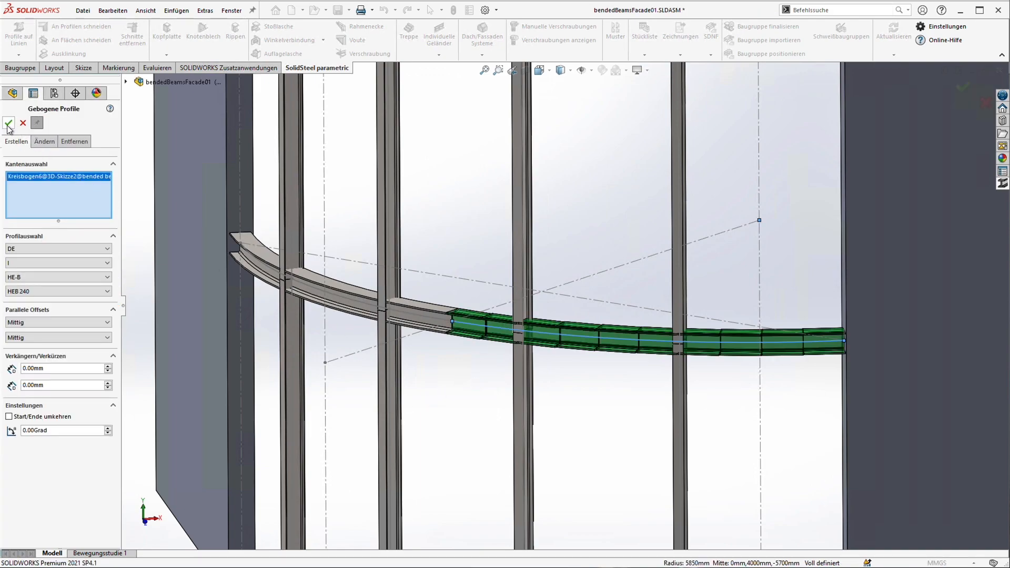
left_click(8, 123)
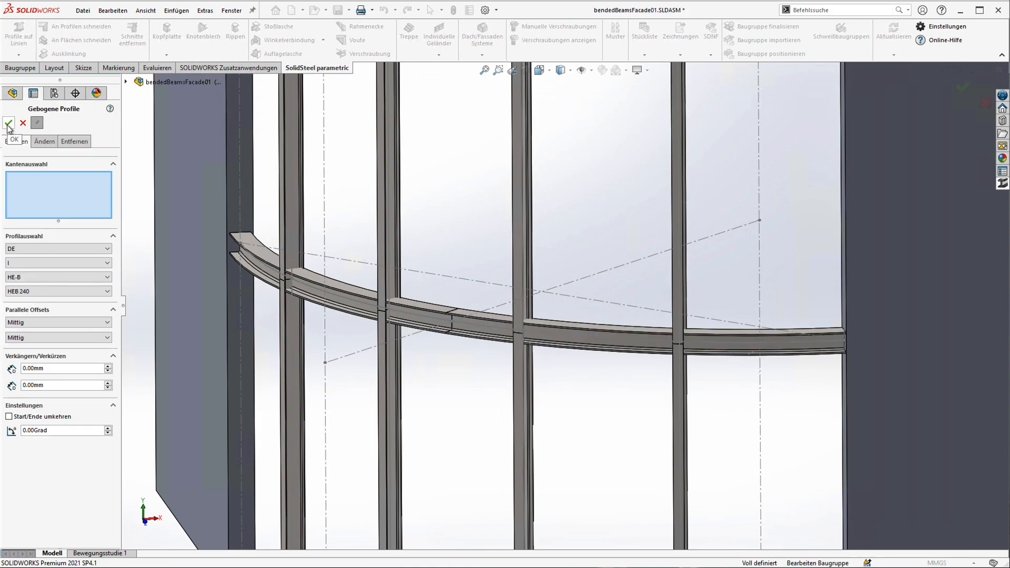
left_click(9, 123)
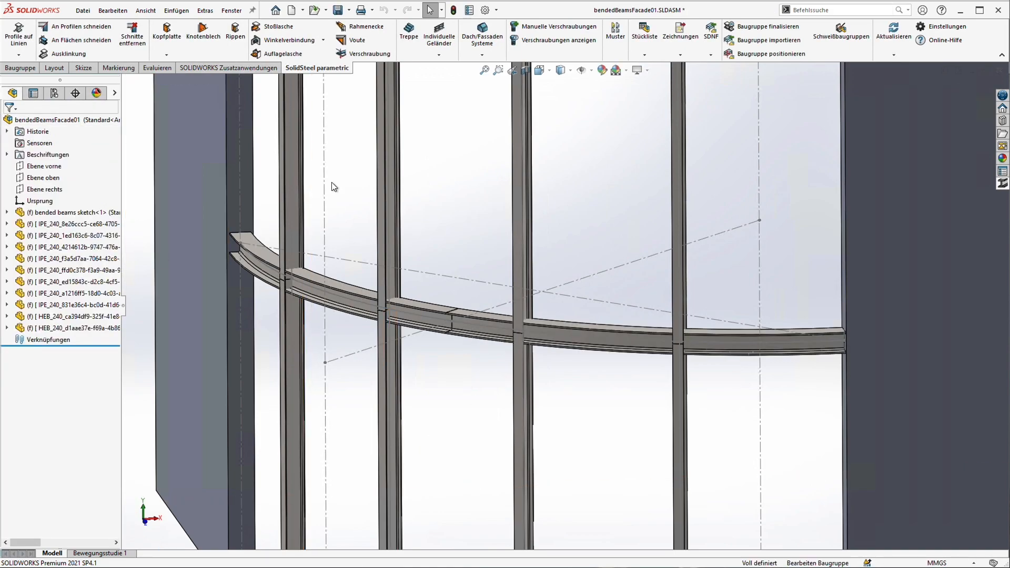
Add IH1E 240x20 head plates between the IPE posts and the curved HEB beam's face.
left_click(166, 35)
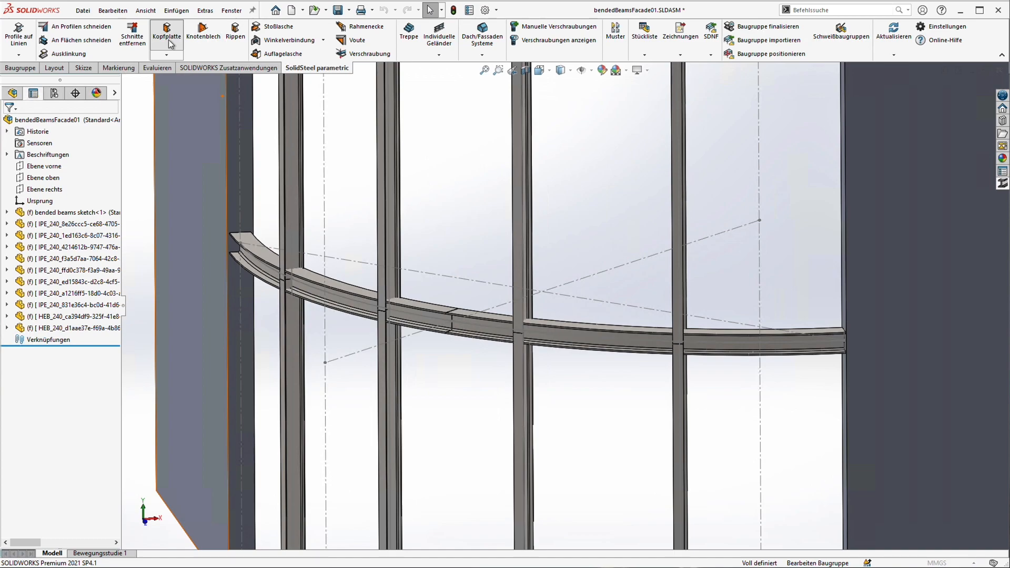
left_click(166, 34)
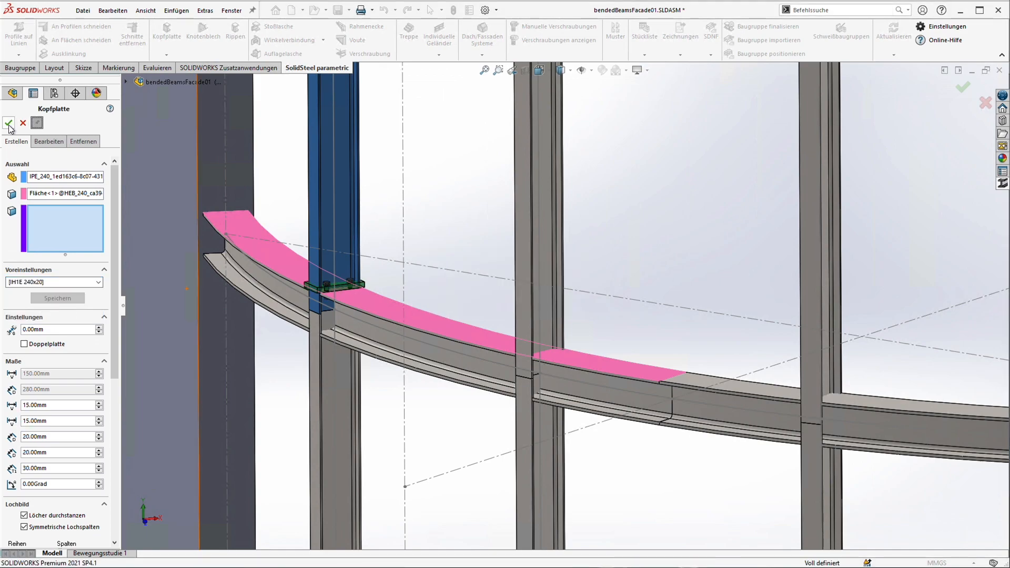
left_click(9, 123)
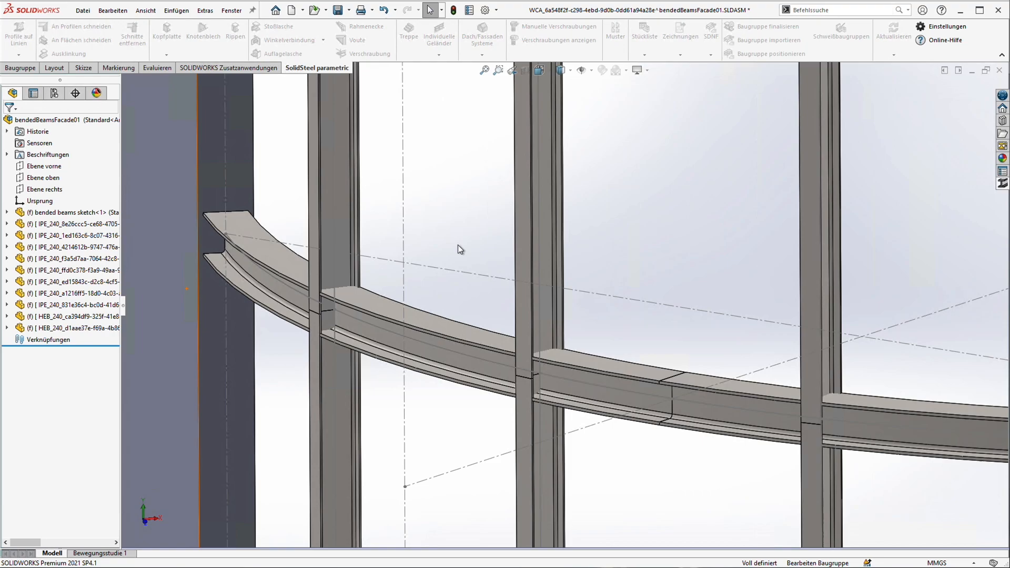
left_click(166, 31)
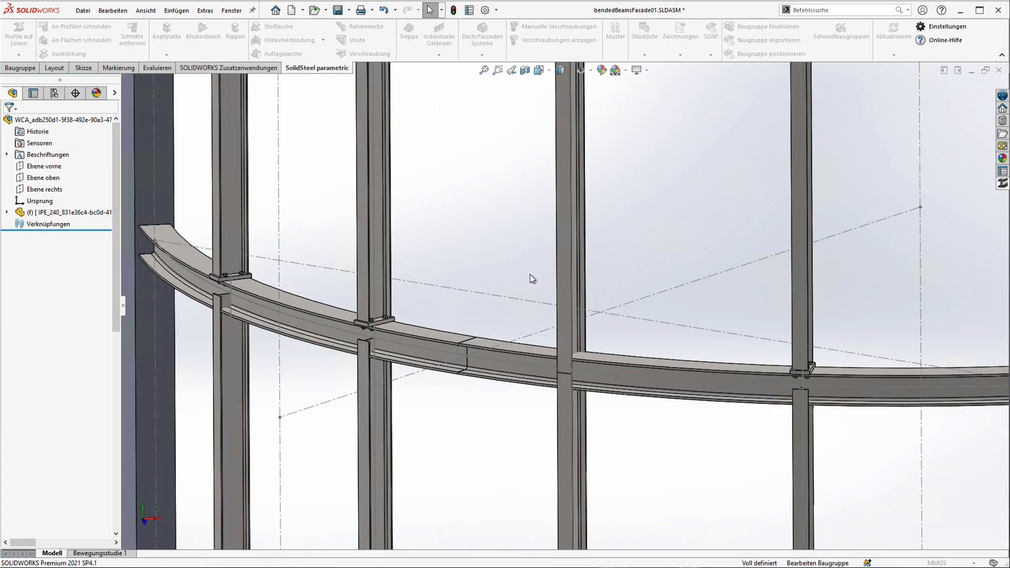
left_click(166, 31)
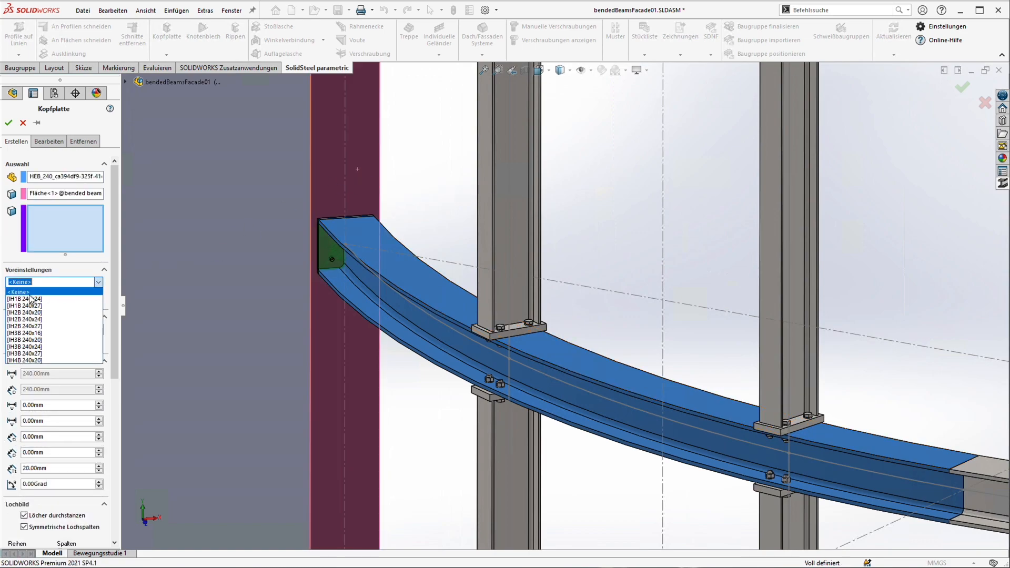
Fit a preset bolted head plate with the chosen Lochbild on the beam's wall end face.
left_click(24, 298)
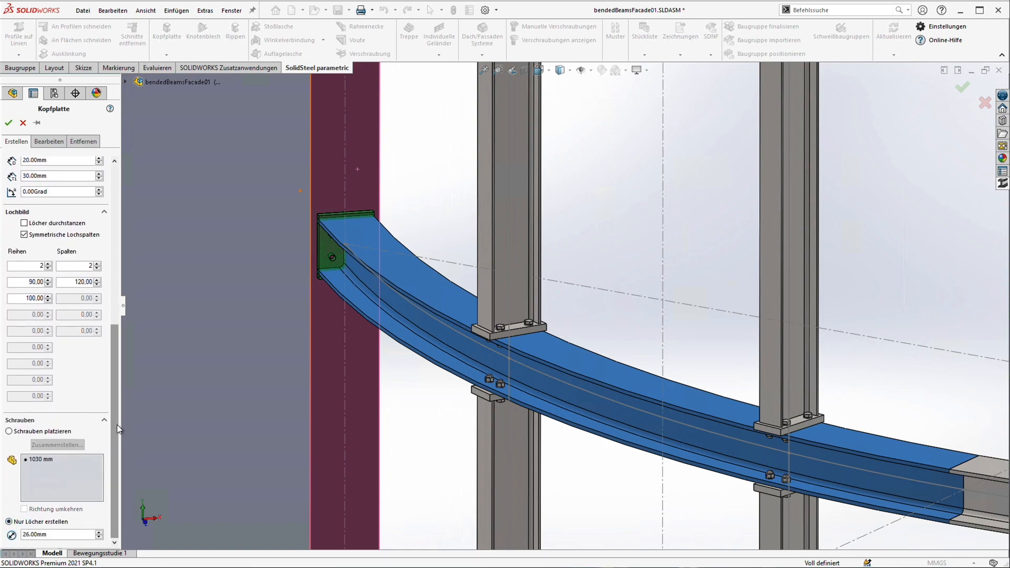
left_click(8, 123)
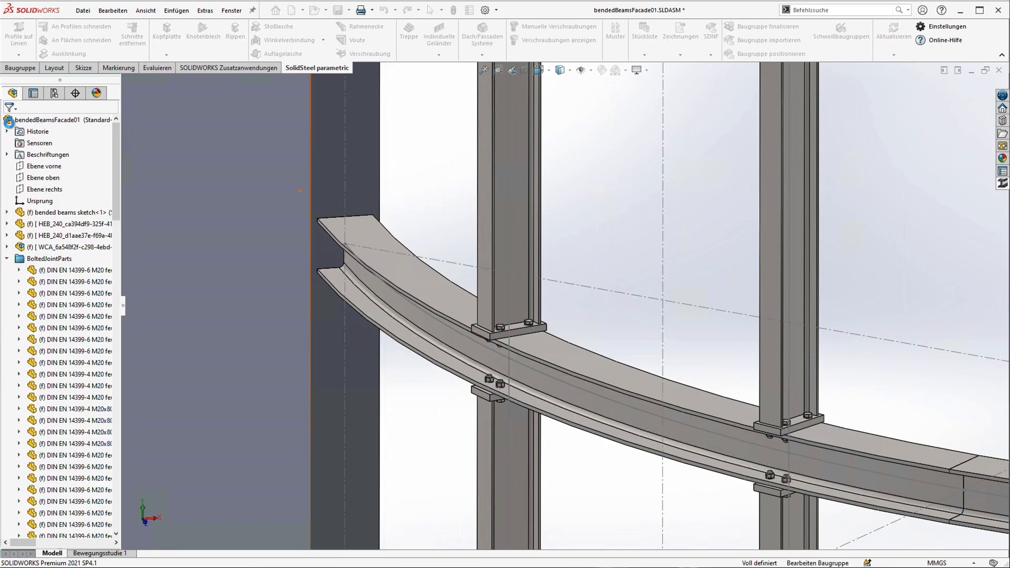
left_click(166, 36)
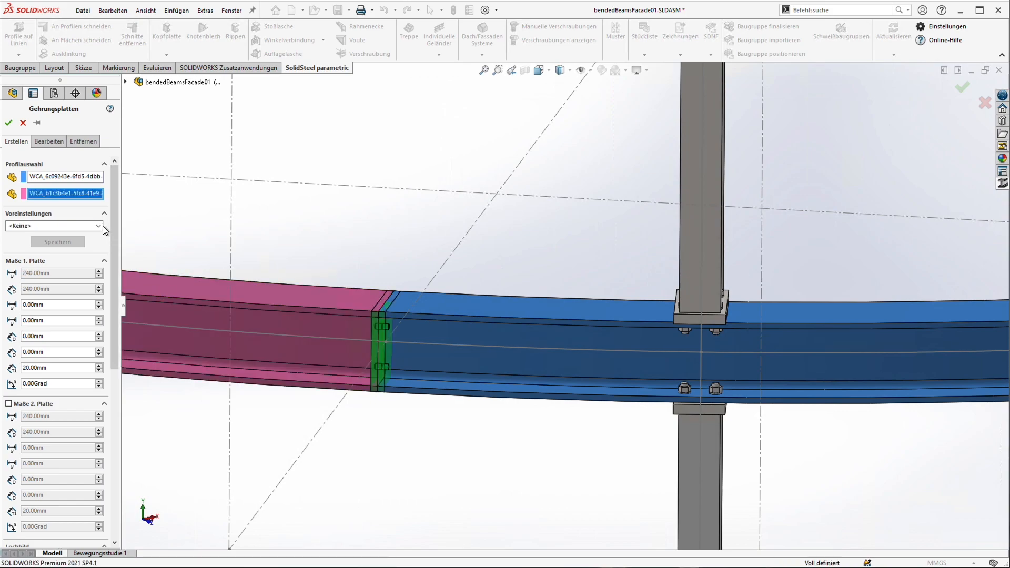
Splice the two curved beam sections with IH1B 240x24 bolted miter plates.
left_click(57, 241)
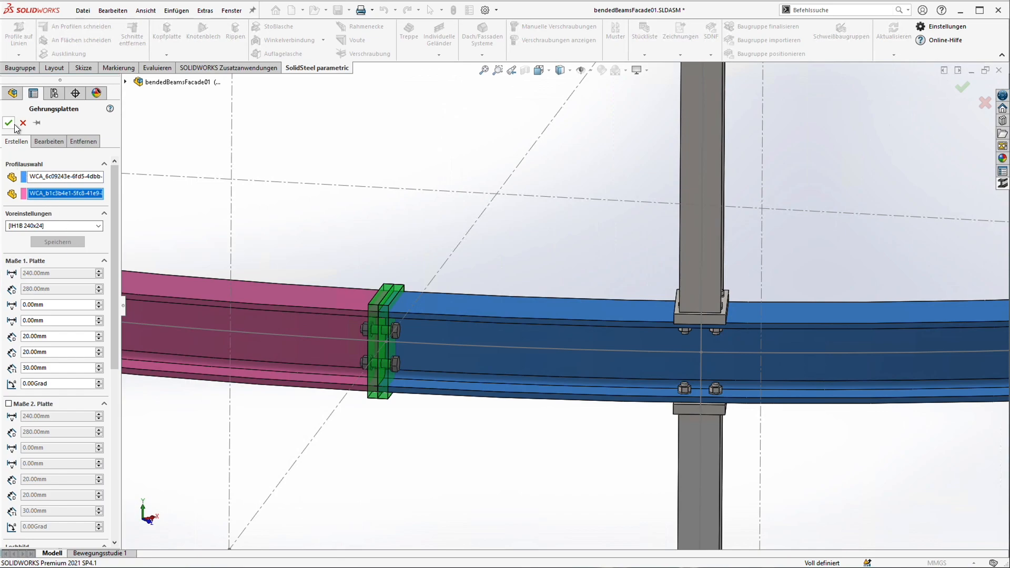
left_click(7, 122)
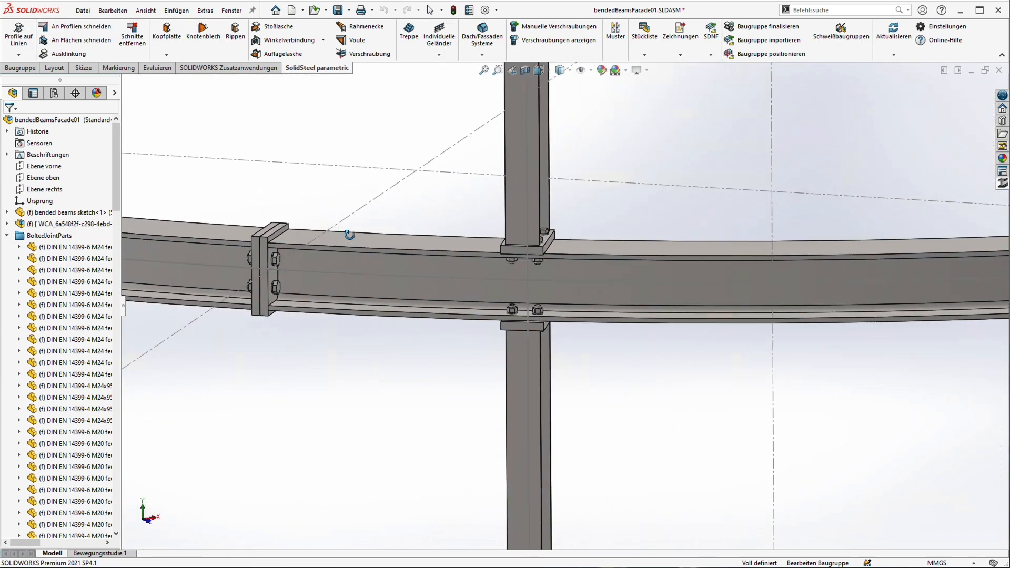
Add ribs in the beam with Rippenposition zentrieren off and Referenzkante wechseln on.
left_click(571, 270)
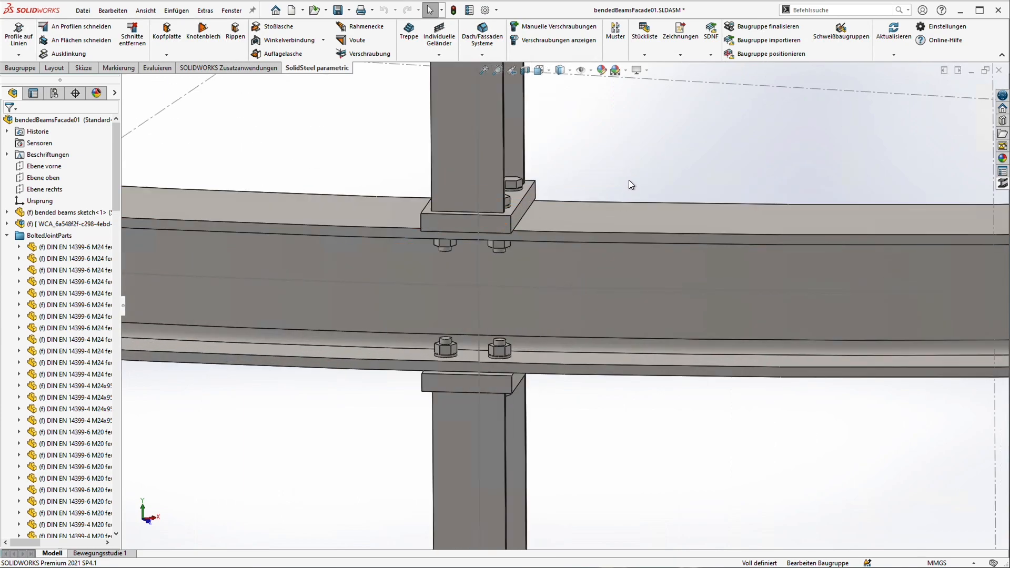
mouse_move(245, 105)
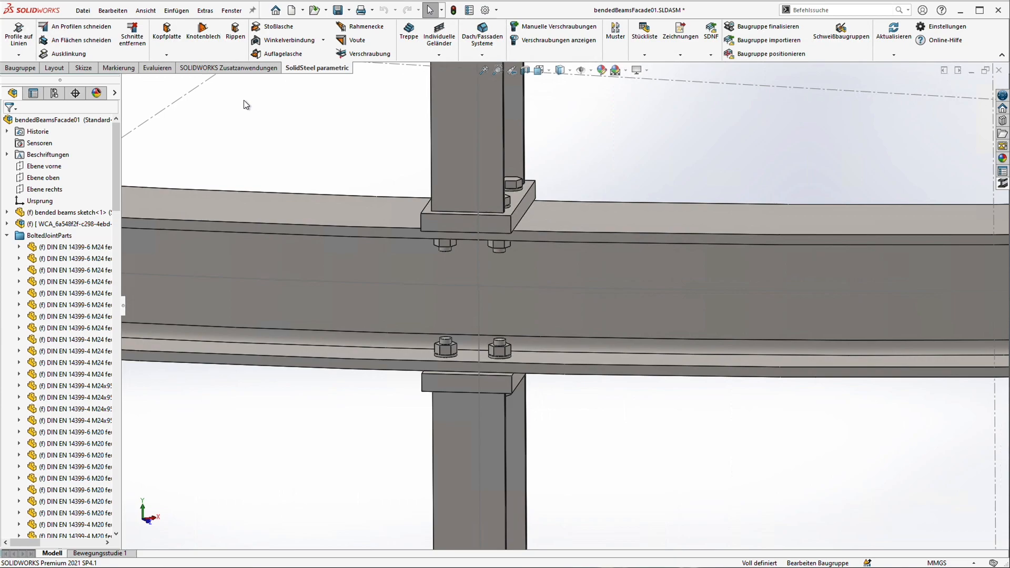
left_click(235, 32)
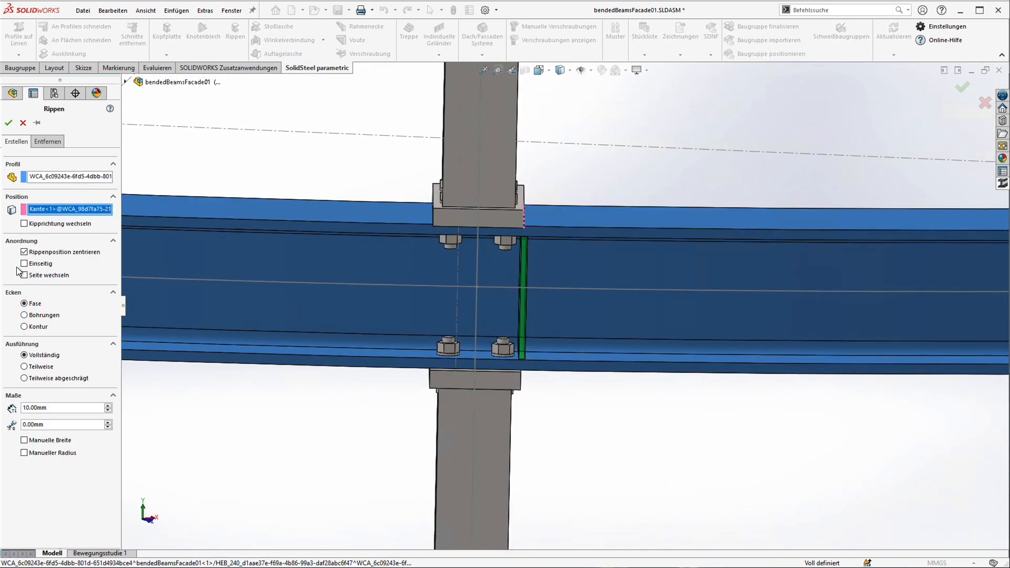
left_click(25, 252)
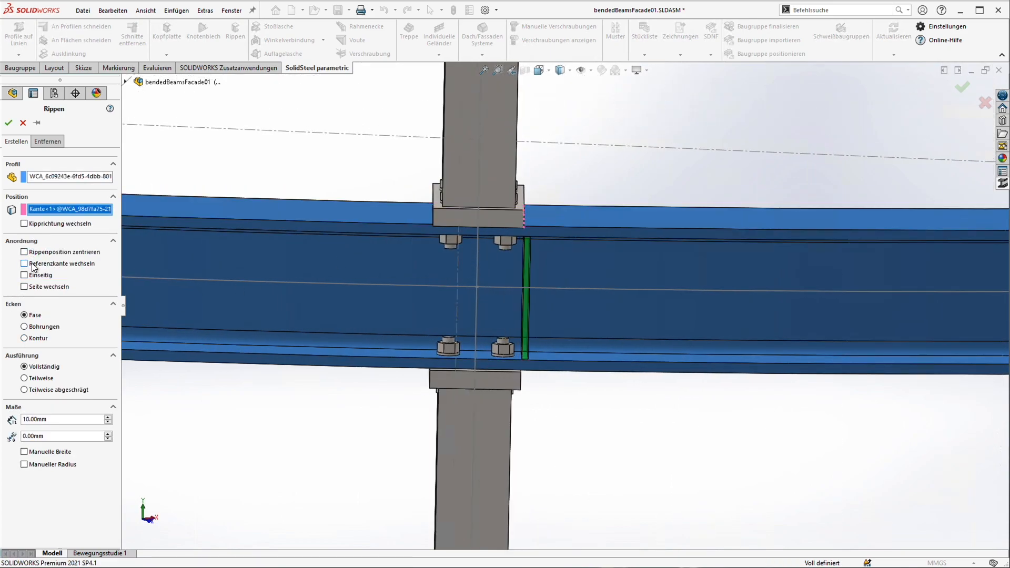
left_click(24, 264)
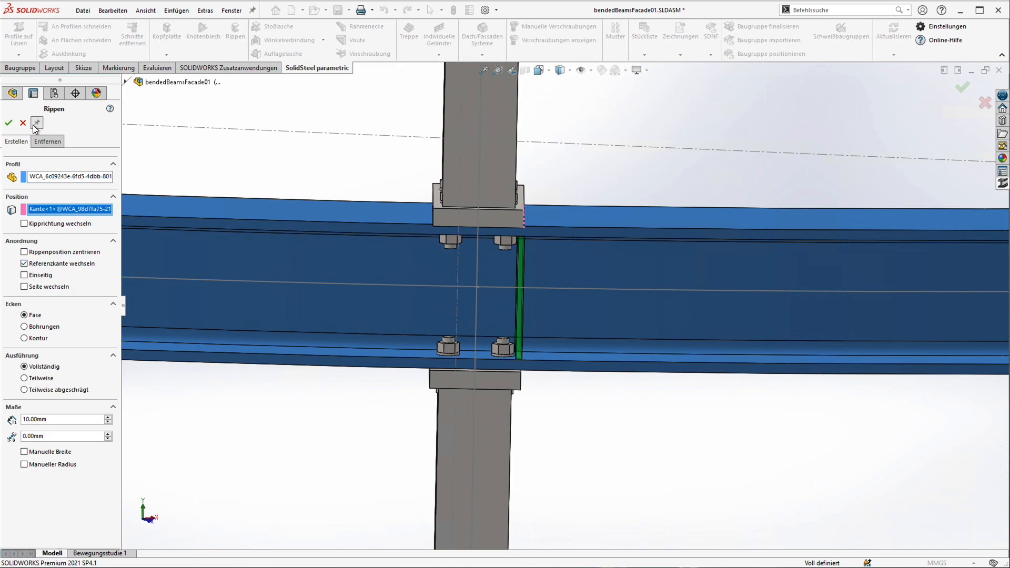
left_click(9, 123)
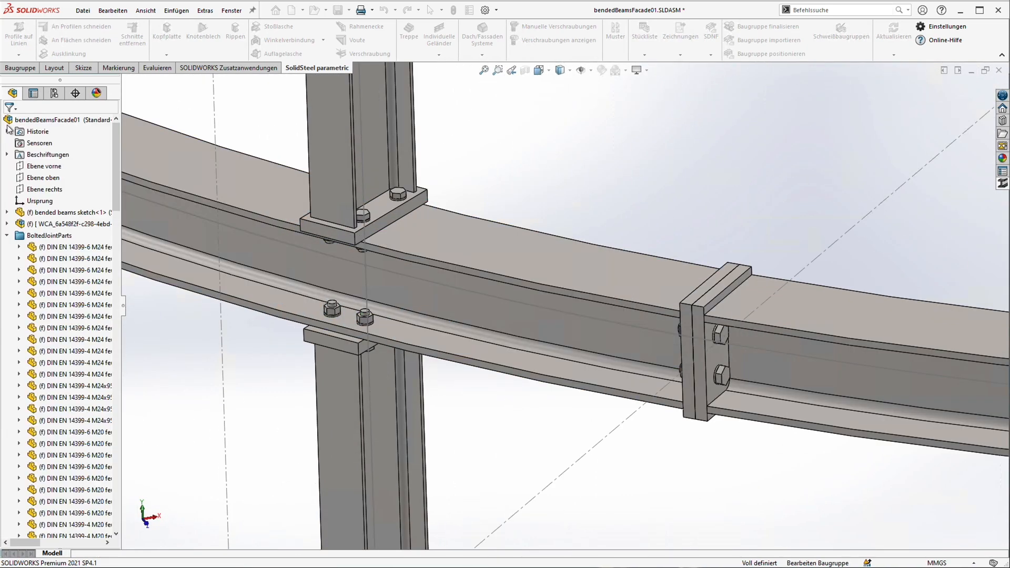
left_click(235, 35)
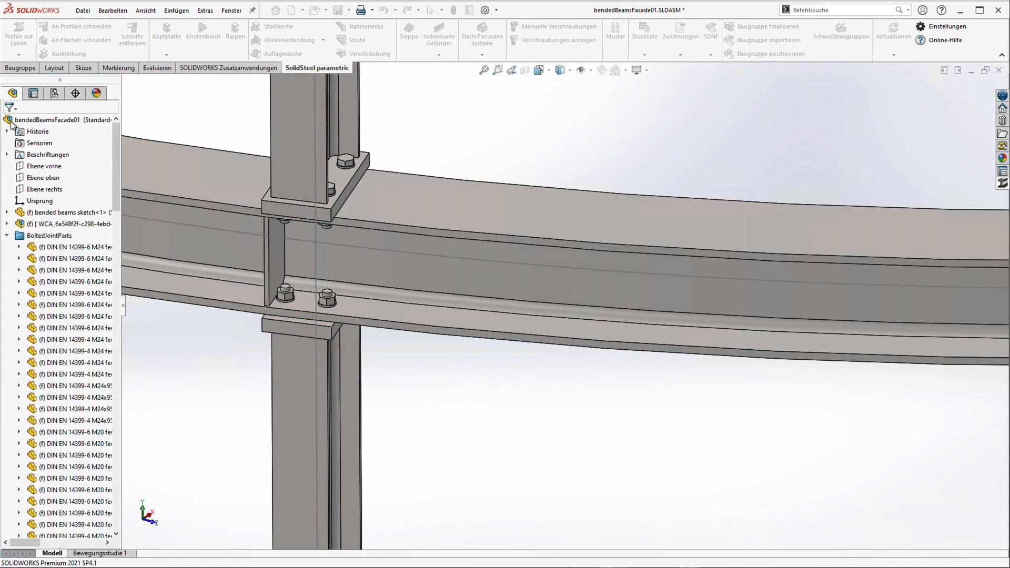
left_click(234, 40)
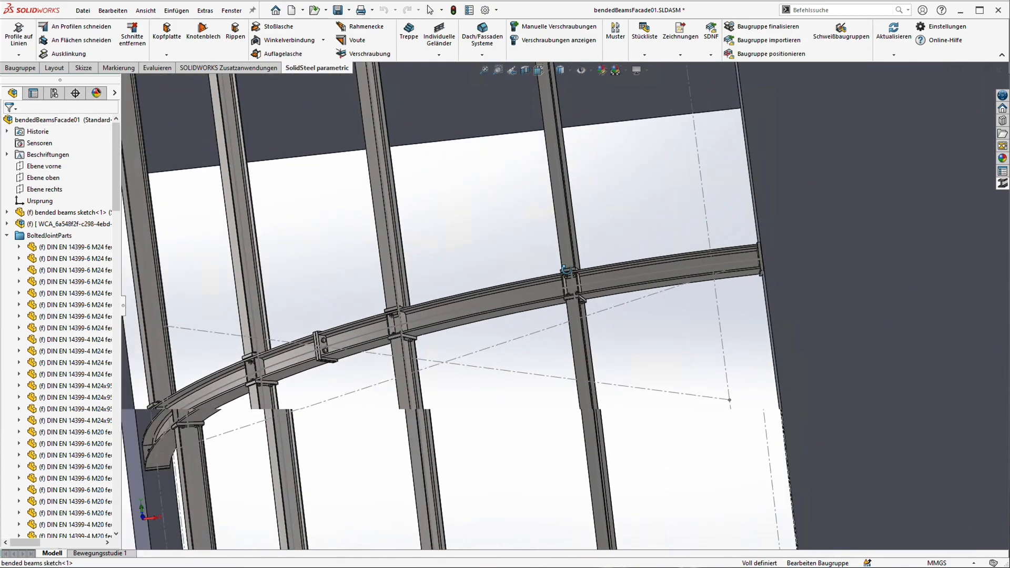
left_click_drag(567, 270, 417, 315)
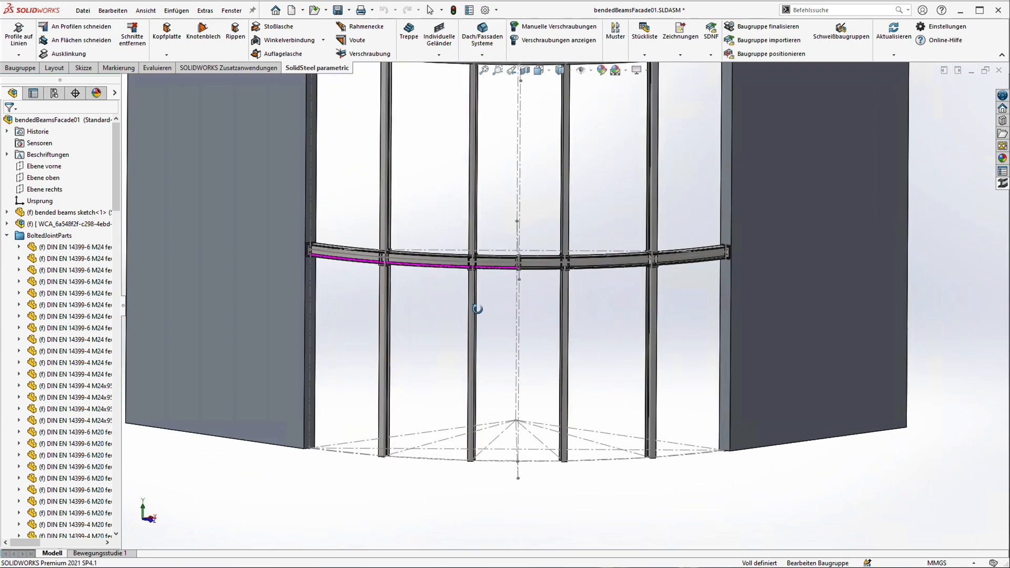
left_click_drag(476, 309, 449, 320)
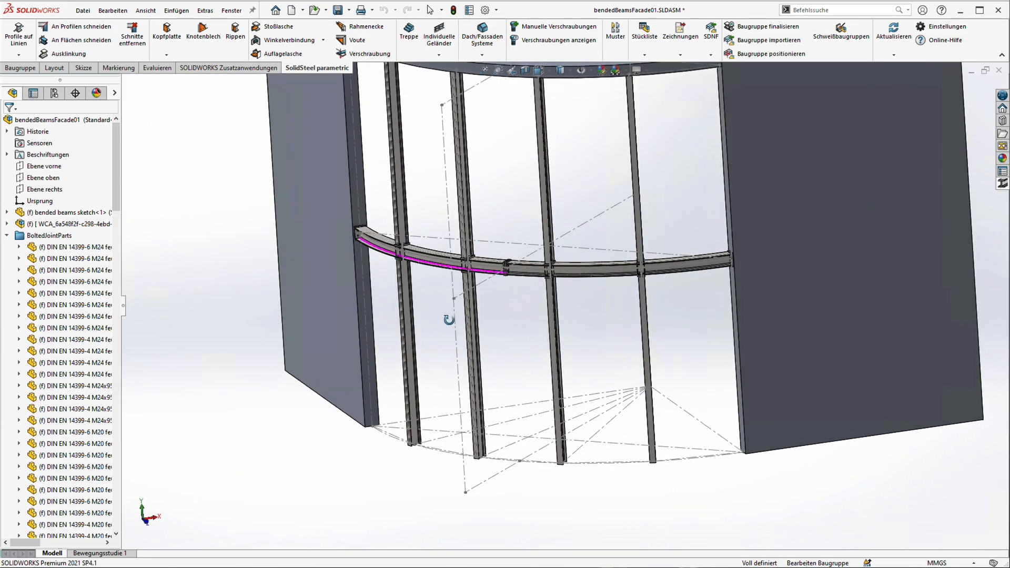